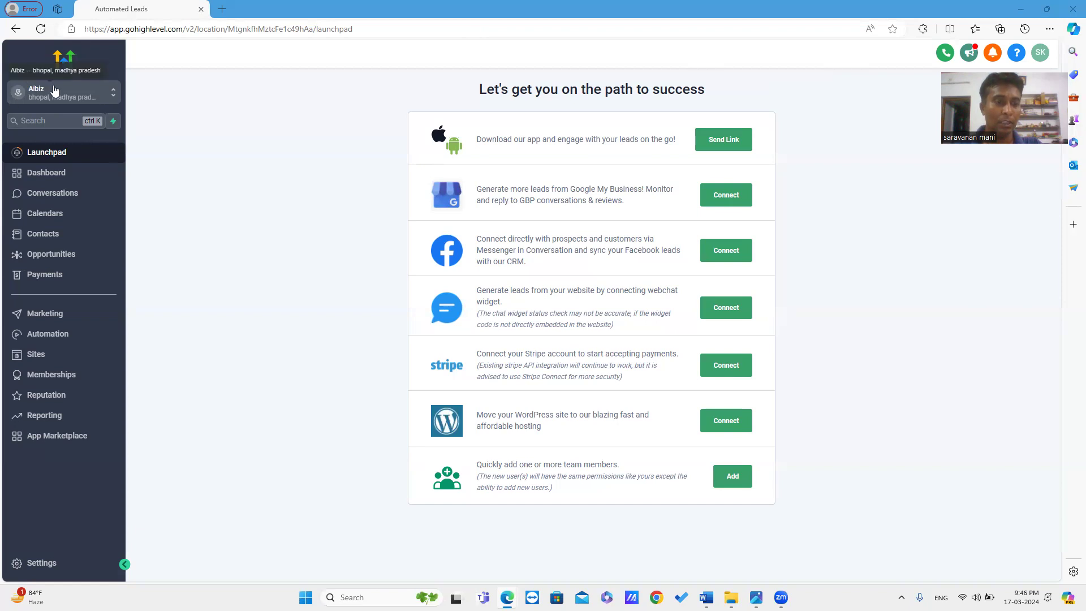
Step: Open HighLevel Payments from the sidebar to view the invoices overview with two due
{"action": "left_click", "coordinate": [44, 275]}
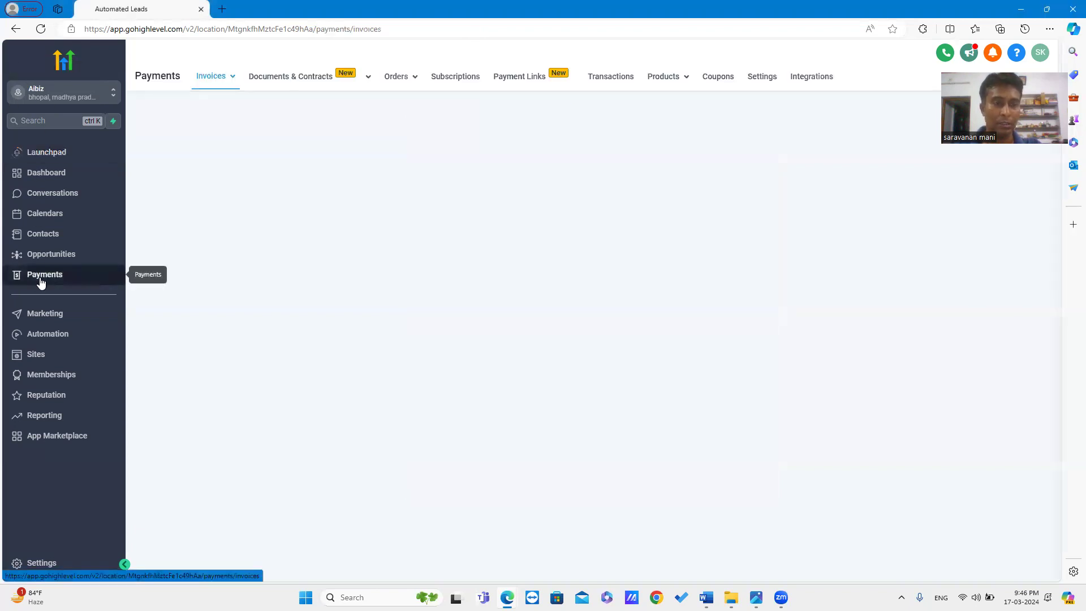
{"action": "left_click", "coordinate": [44, 274]}
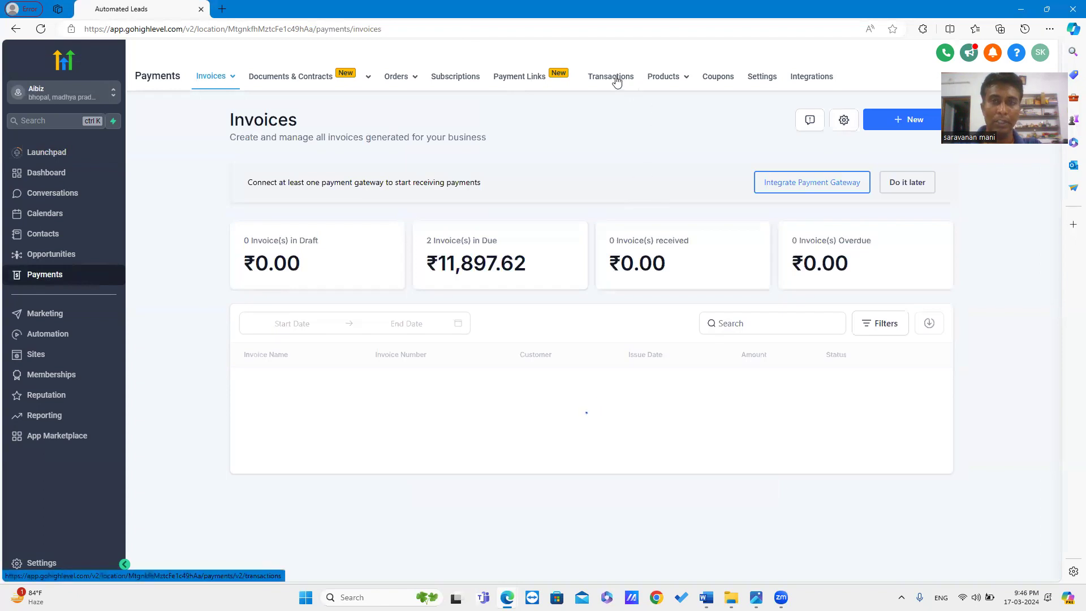
Step: Switch to the Payments Transactions tab, which lists no transactions yet
{"action": "left_click", "coordinate": [610, 76]}
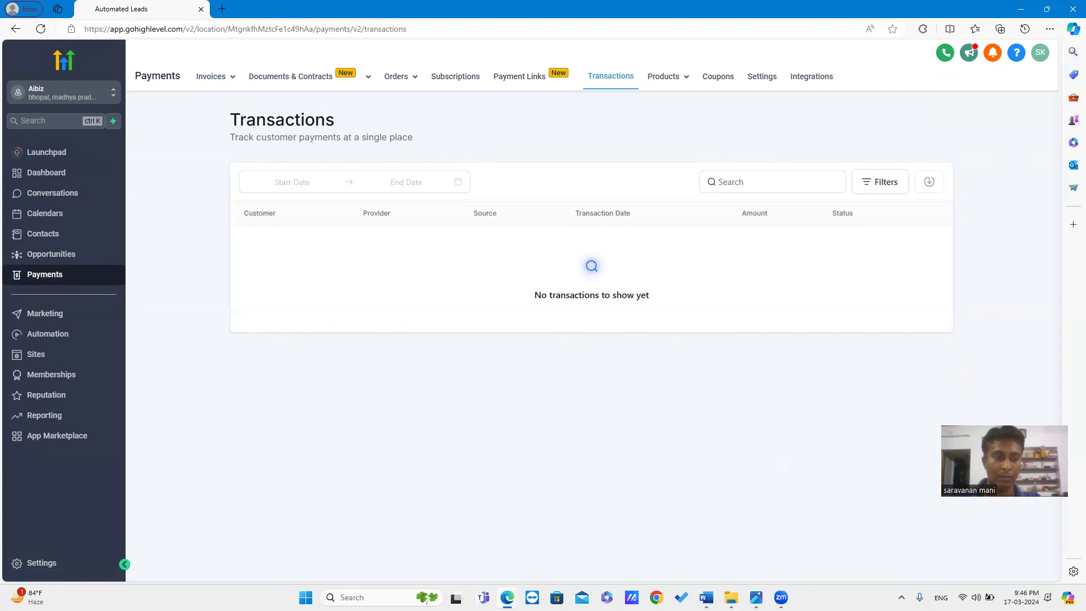
{"action": "mouse_move", "coordinate": [708, 358]}
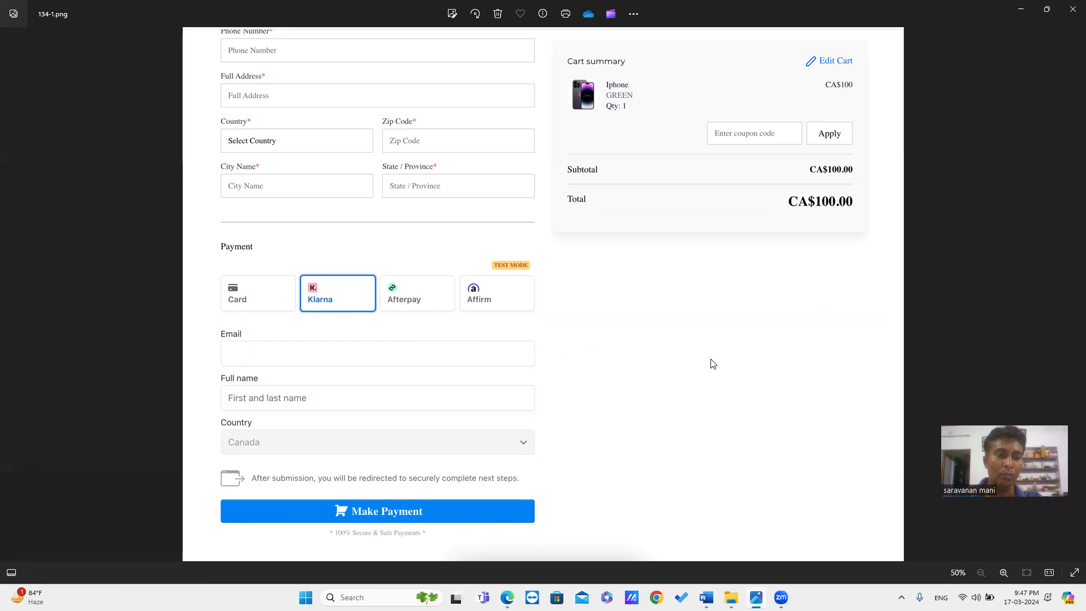
{"action": "mouse_move", "coordinate": [321, 299]}
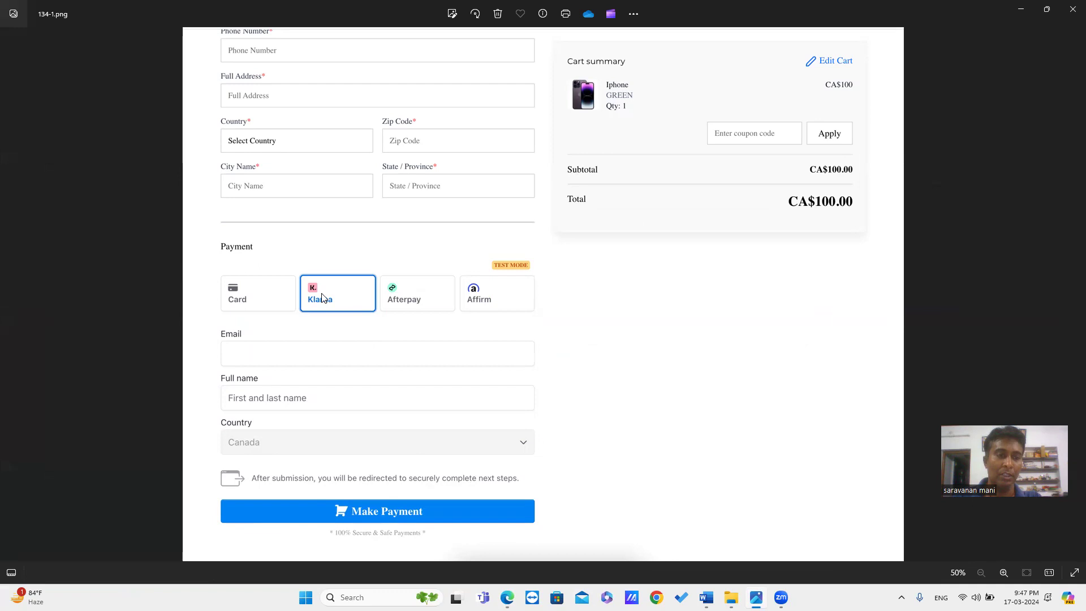
{"action": "mouse_move", "coordinate": [513, 300]}
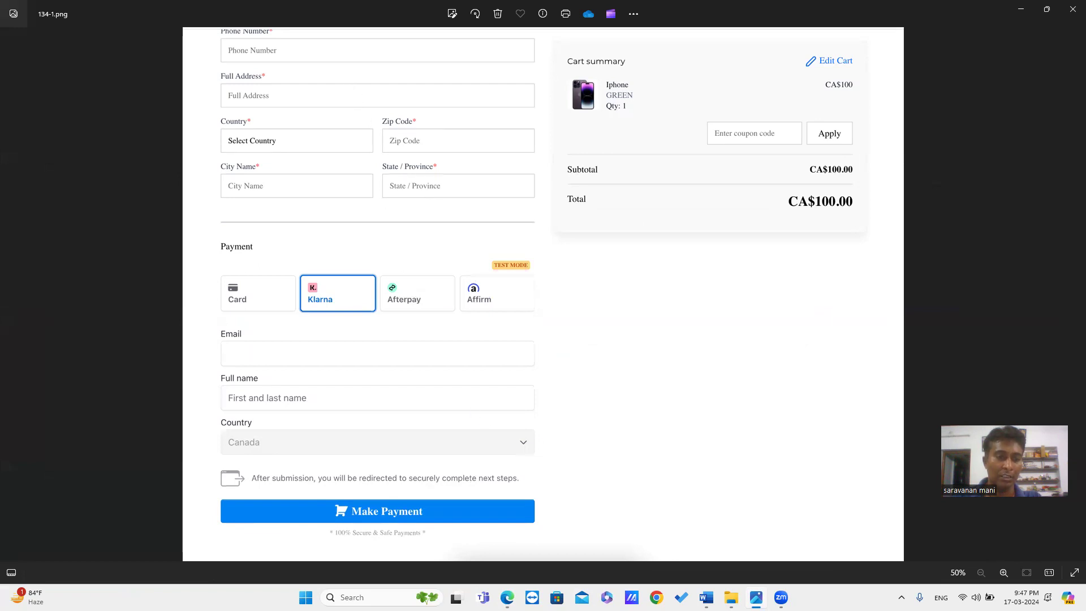
{"action": "mouse_move", "coordinate": [787, 426]}
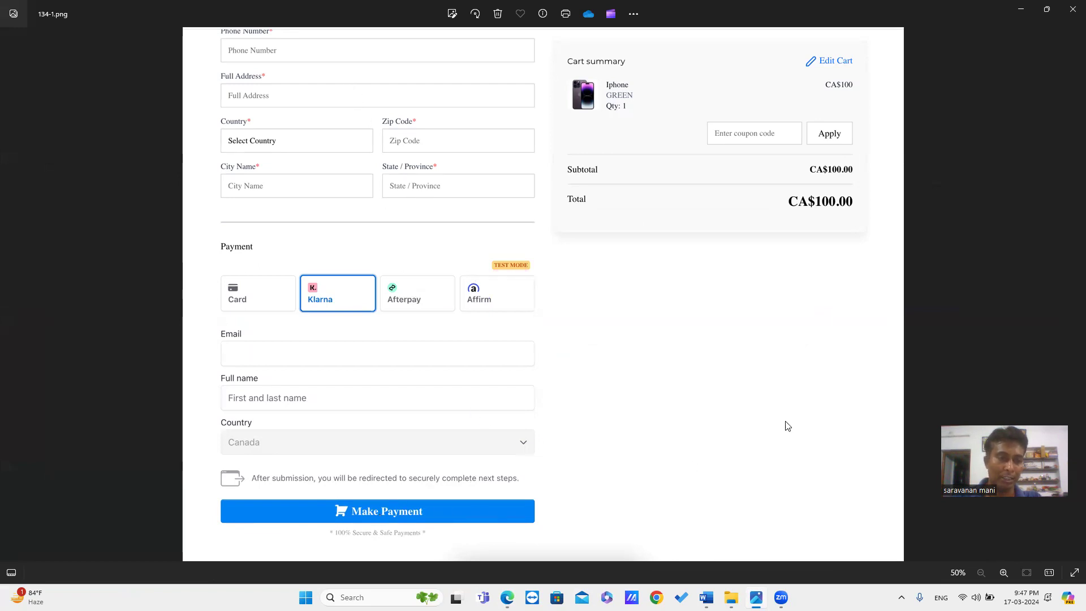
{"action": "mouse_move", "coordinate": [774, 583]}
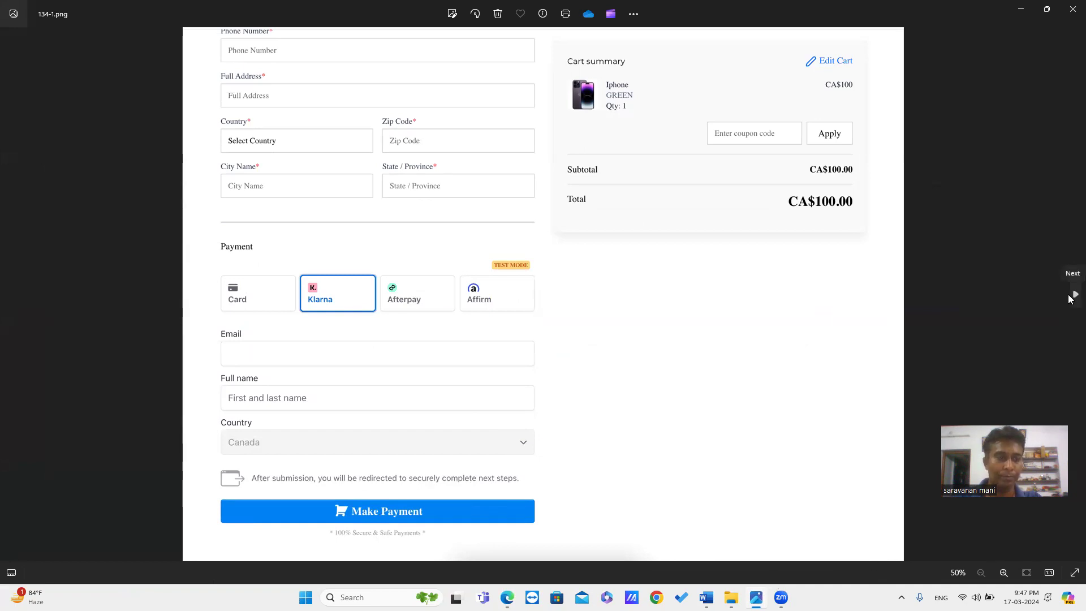
Step: Advance to the Klarna screenshot for paying $70.00 with Pay in 4 selected
{"action": "left_click", "coordinate": [377, 511]}
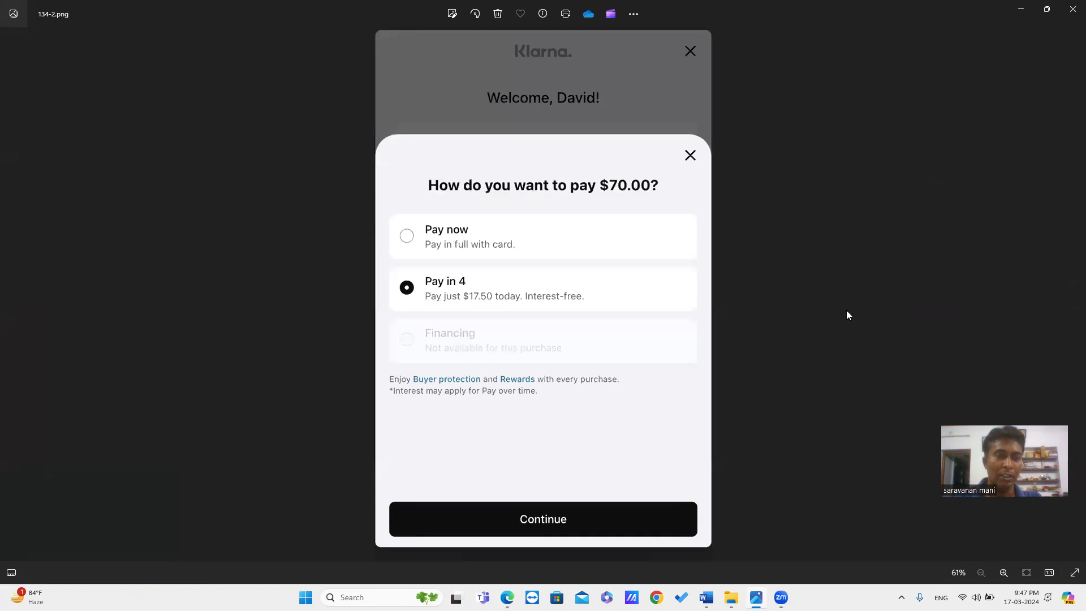
{"action": "mouse_move", "coordinate": [747, 276]}
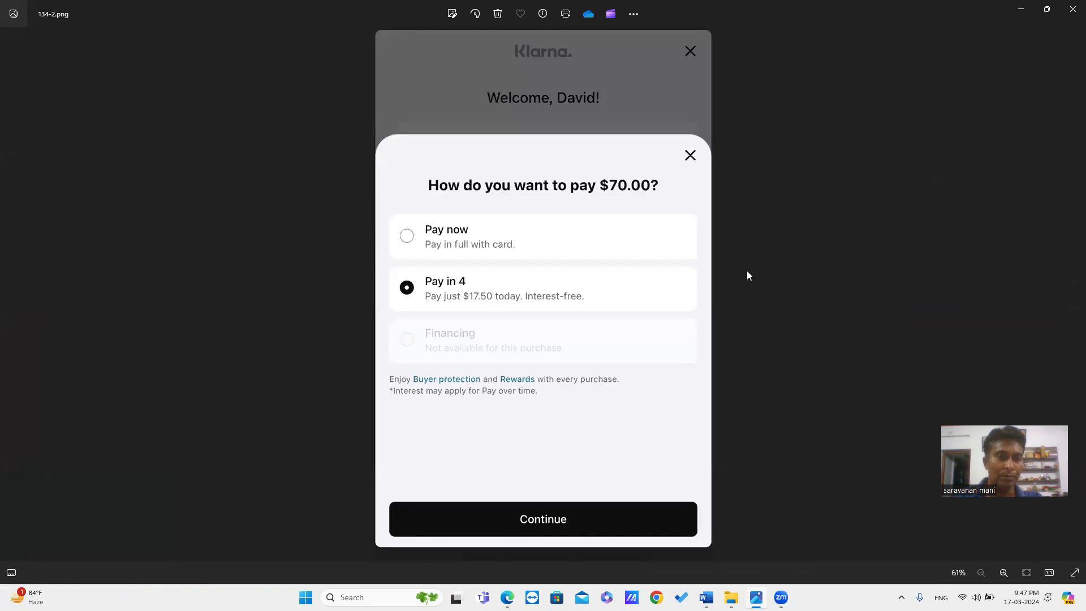
{"action": "mouse_move", "coordinate": [565, 215]}
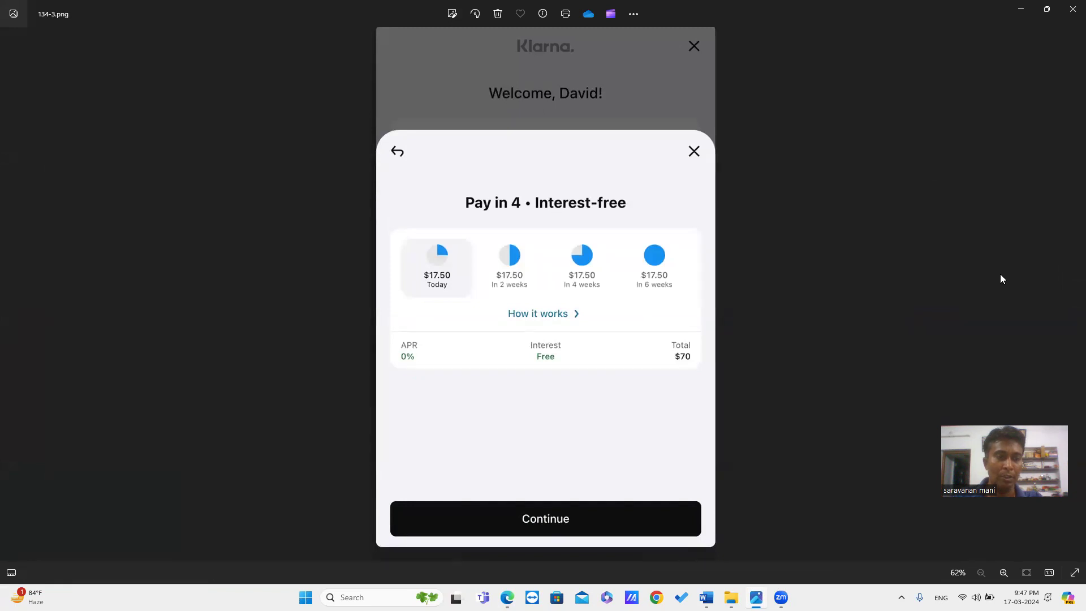
{"action": "mouse_move", "coordinate": [441, 285]}
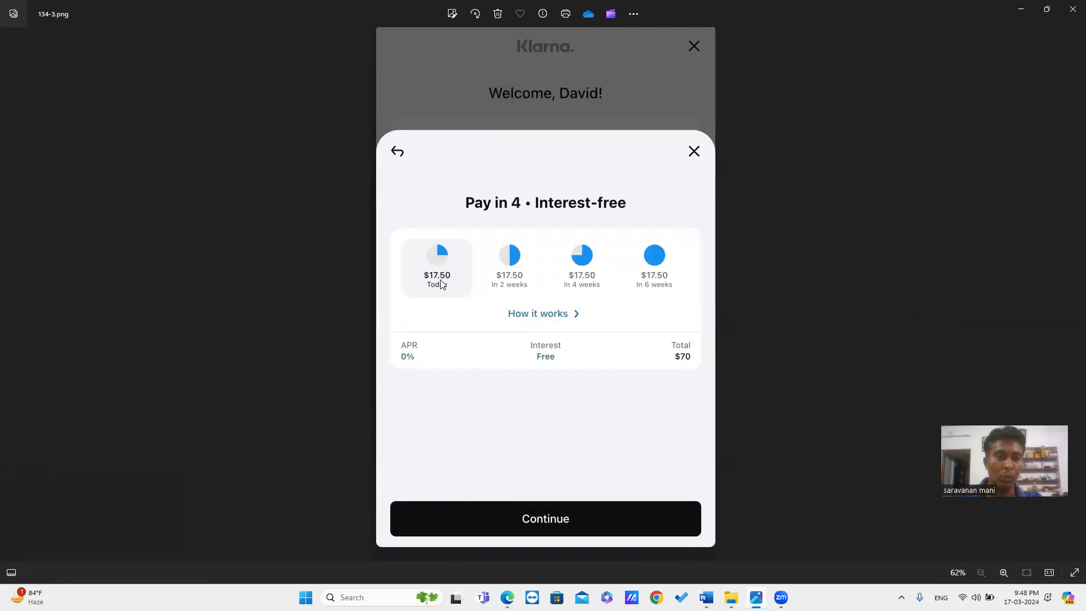
{"action": "mouse_move", "coordinate": [351, 334]}
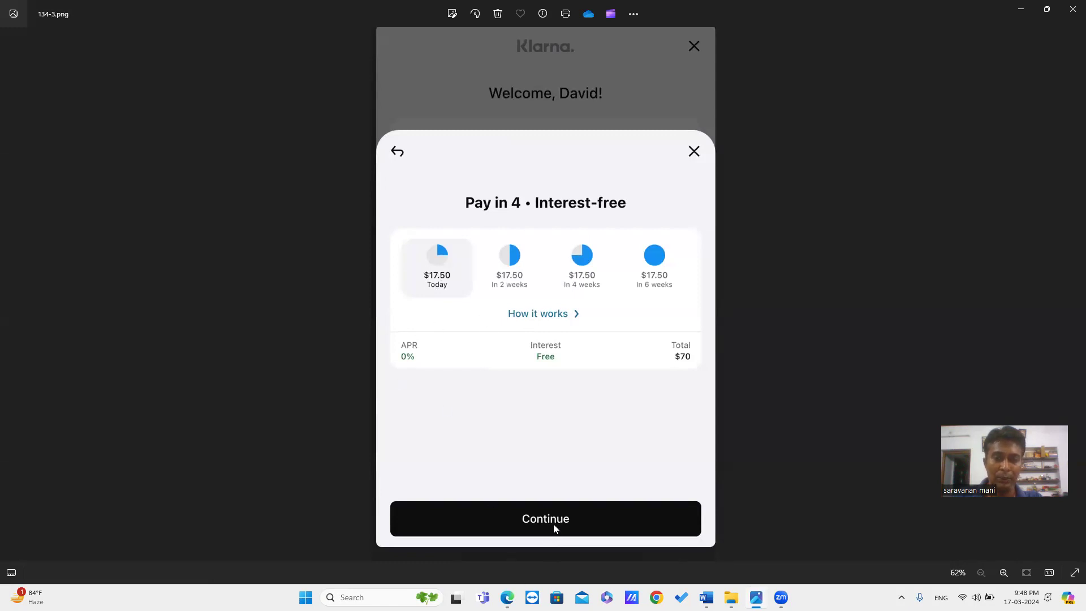
{"action": "mouse_move", "coordinate": [1070, 305]}
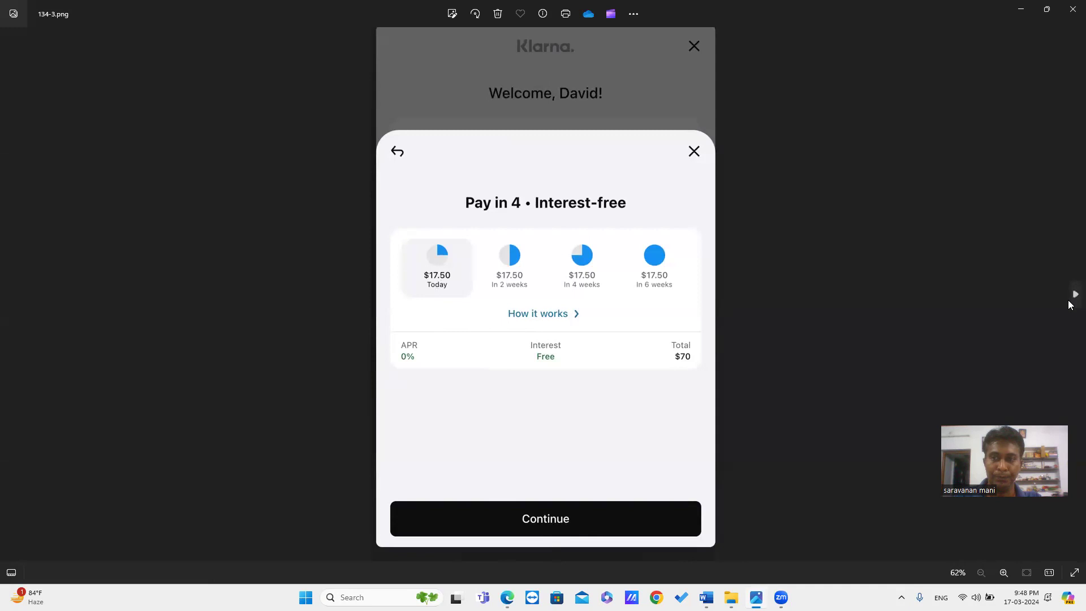
Step: Show the Klarna order review: $70.00 order, Pay in 4 by Visa, $17.50 today
{"action": "left_click", "coordinate": [544, 518]}
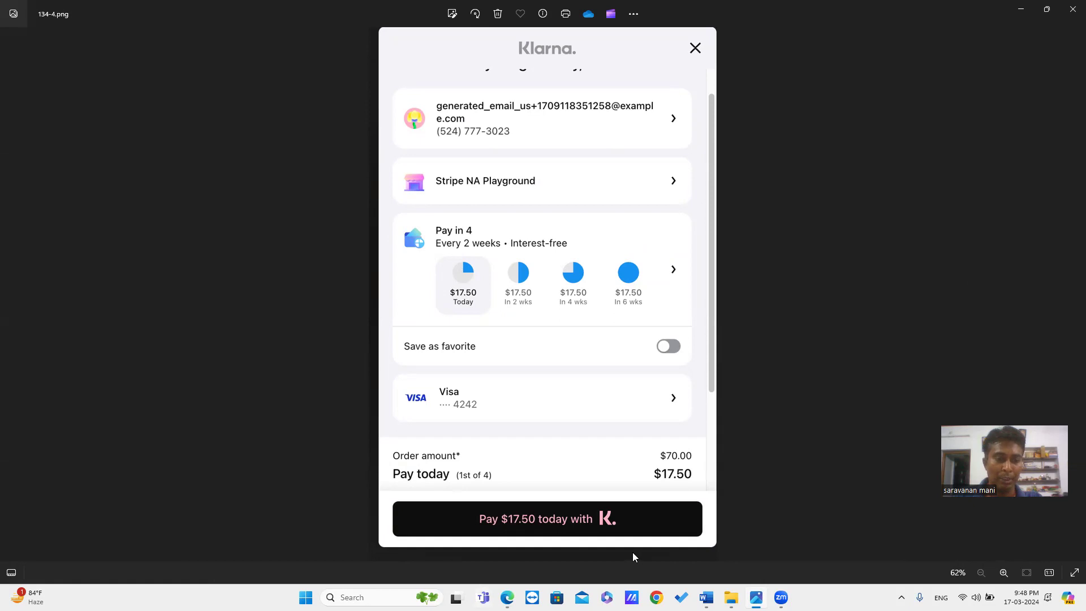
{"action": "mouse_move", "coordinate": [812, 253]}
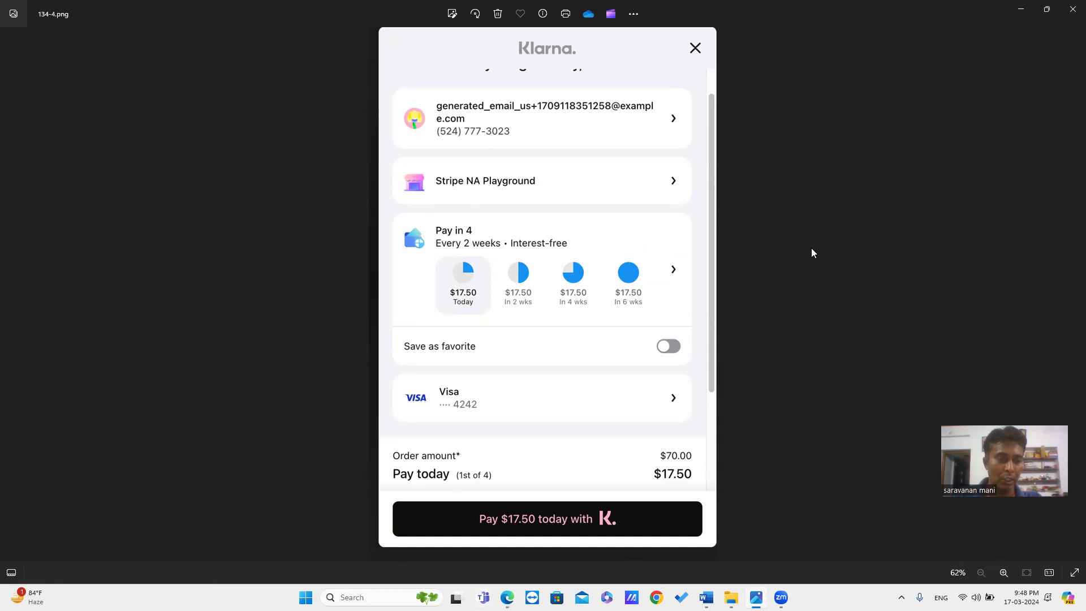